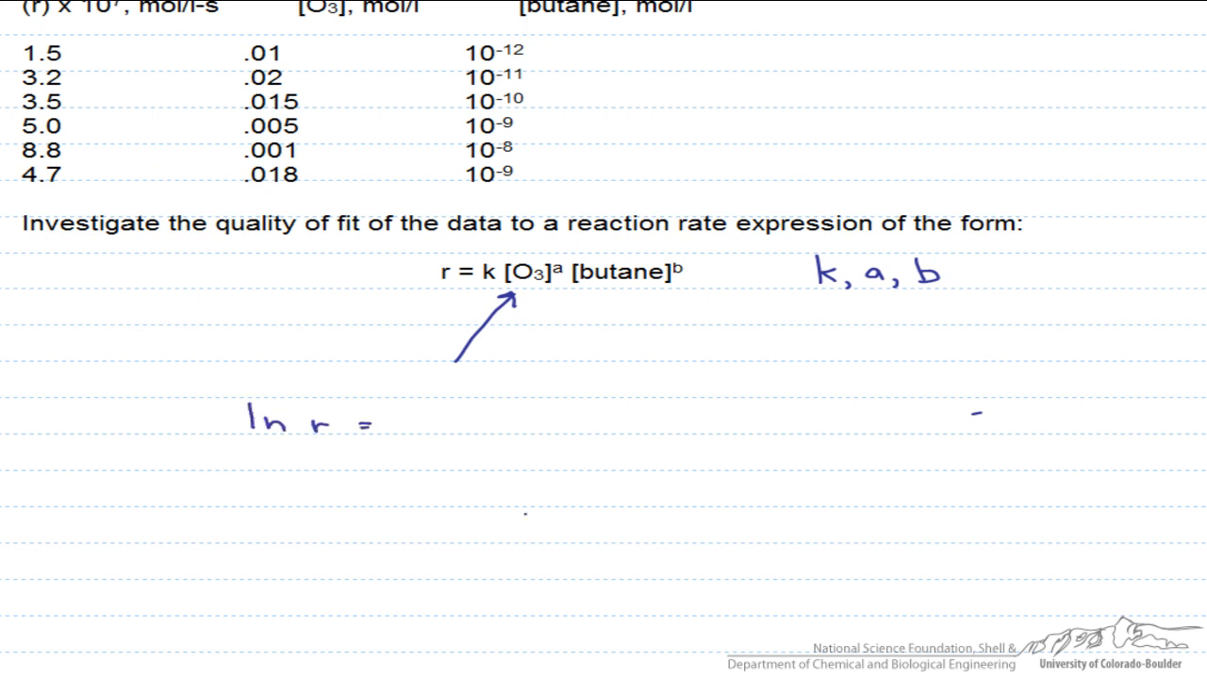
# Begin writing ln r = on the whiteboard slide before switching to the Excel rate data
pyautogui.write('ln r = ln k + a*ln[O3] + b*ln[B')
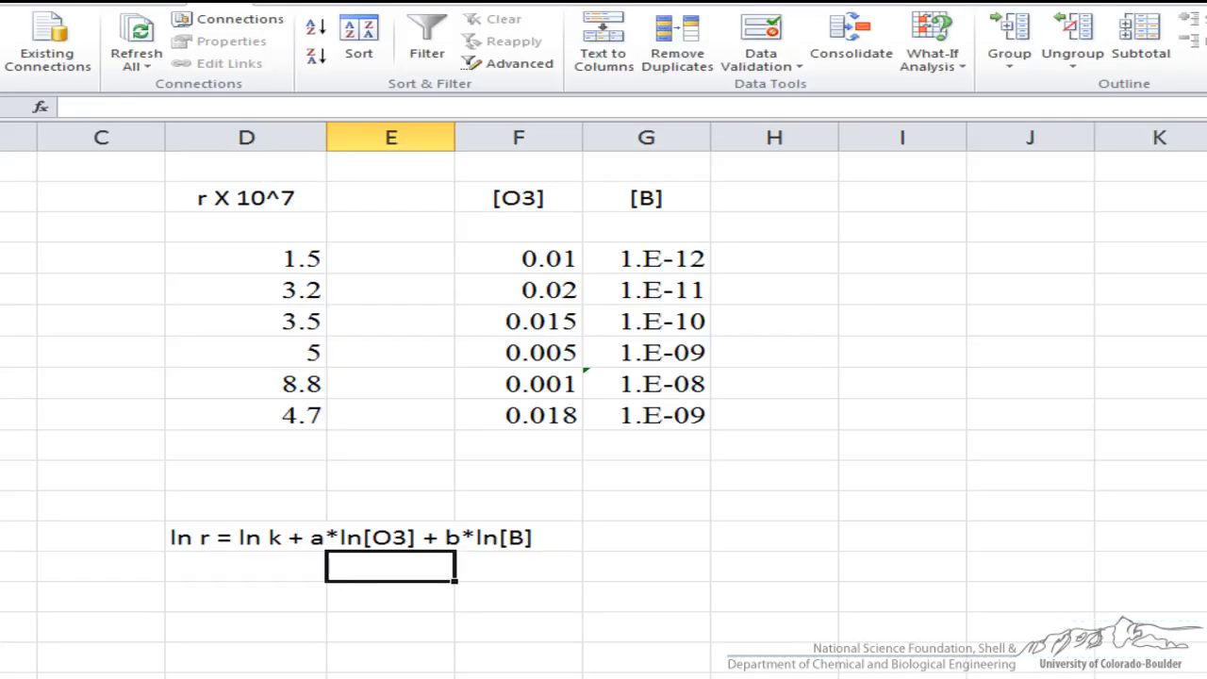
# Add header r and compute actual rates with =D4*10^-7 filled down the six data rows
pyautogui.click(245, 537)
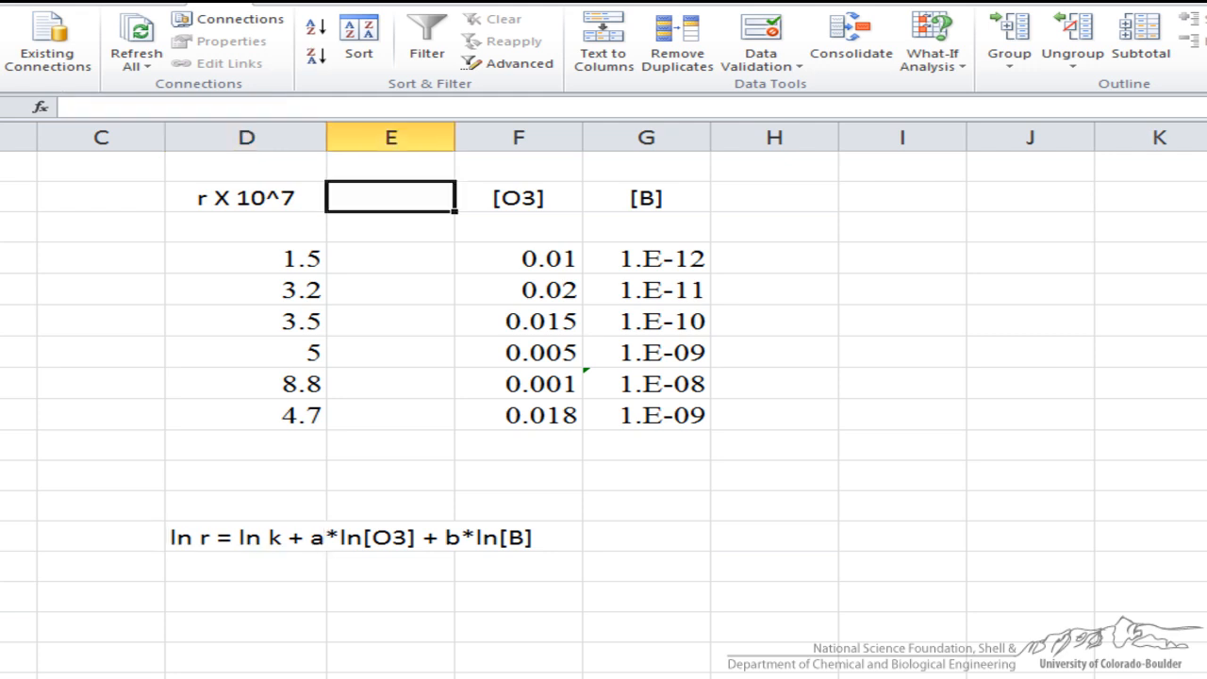
pyautogui.write('r')
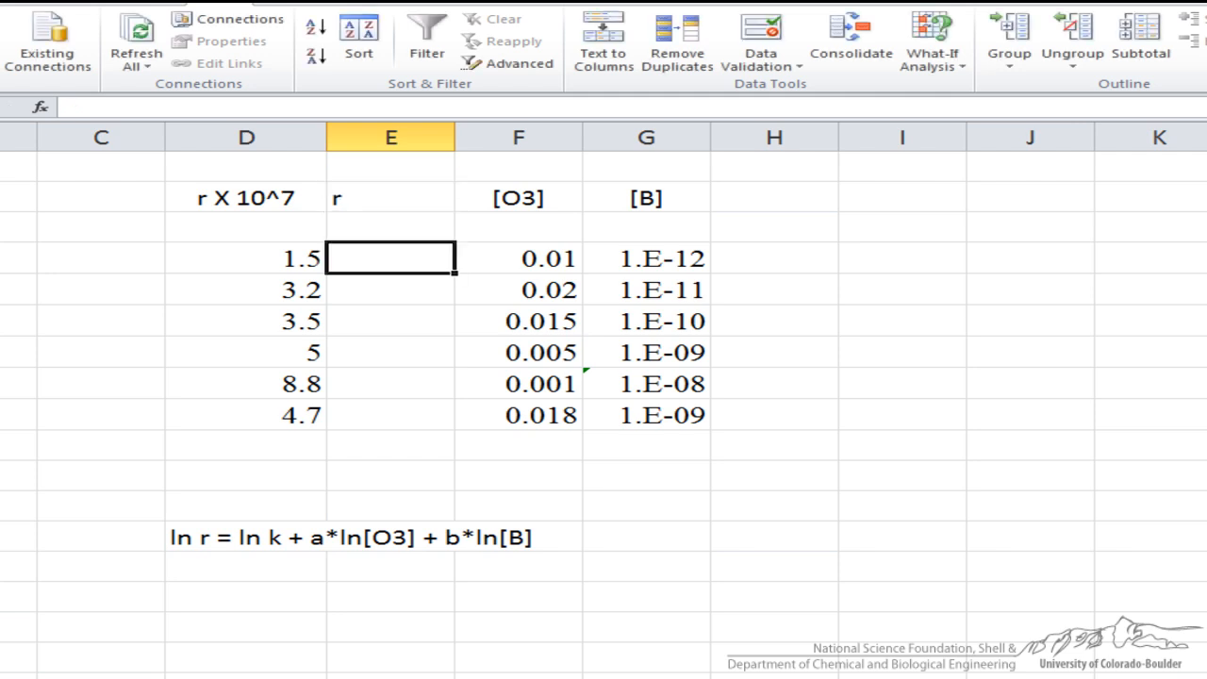
pyautogui.write('=')
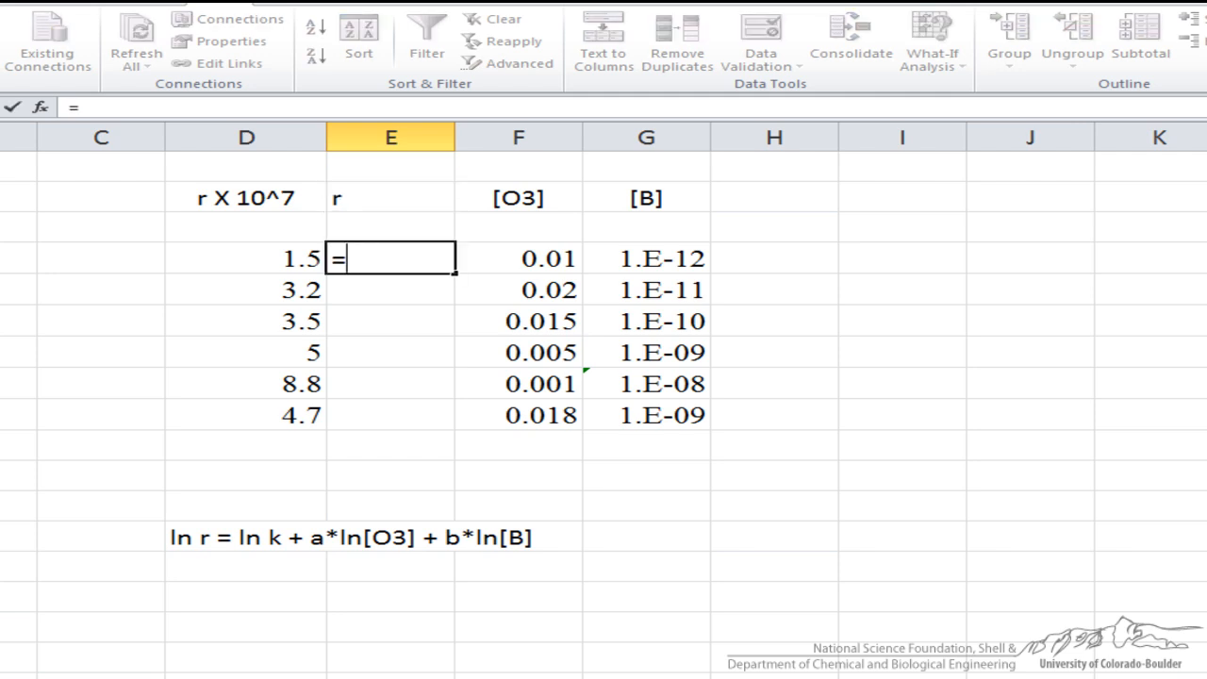
pyautogui.write('D4*')
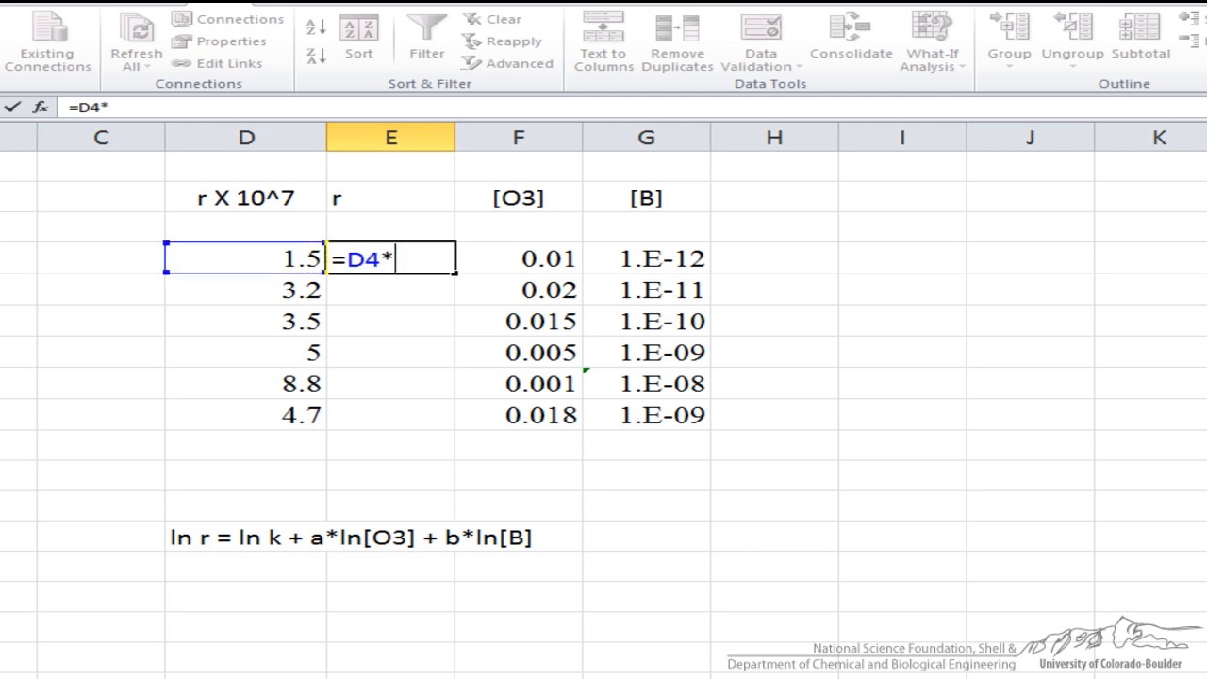
pyautogui.write('10^')
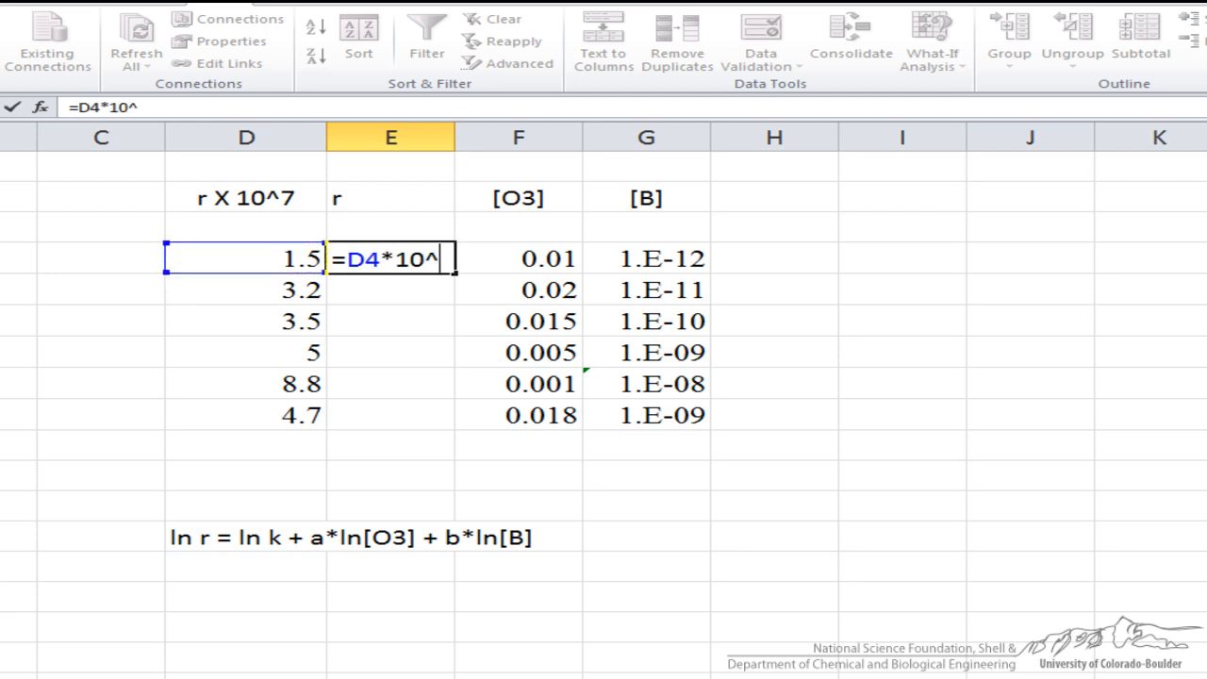
pyautogui.write('-7')
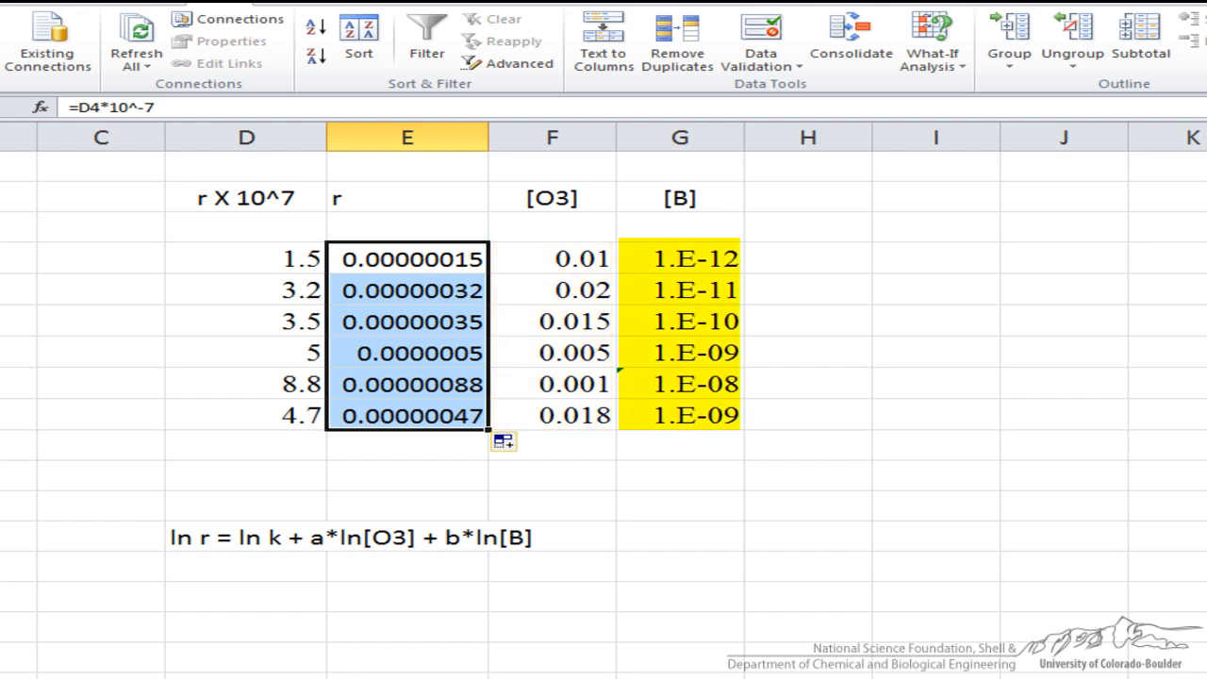
pyautogui.click(807, 198)
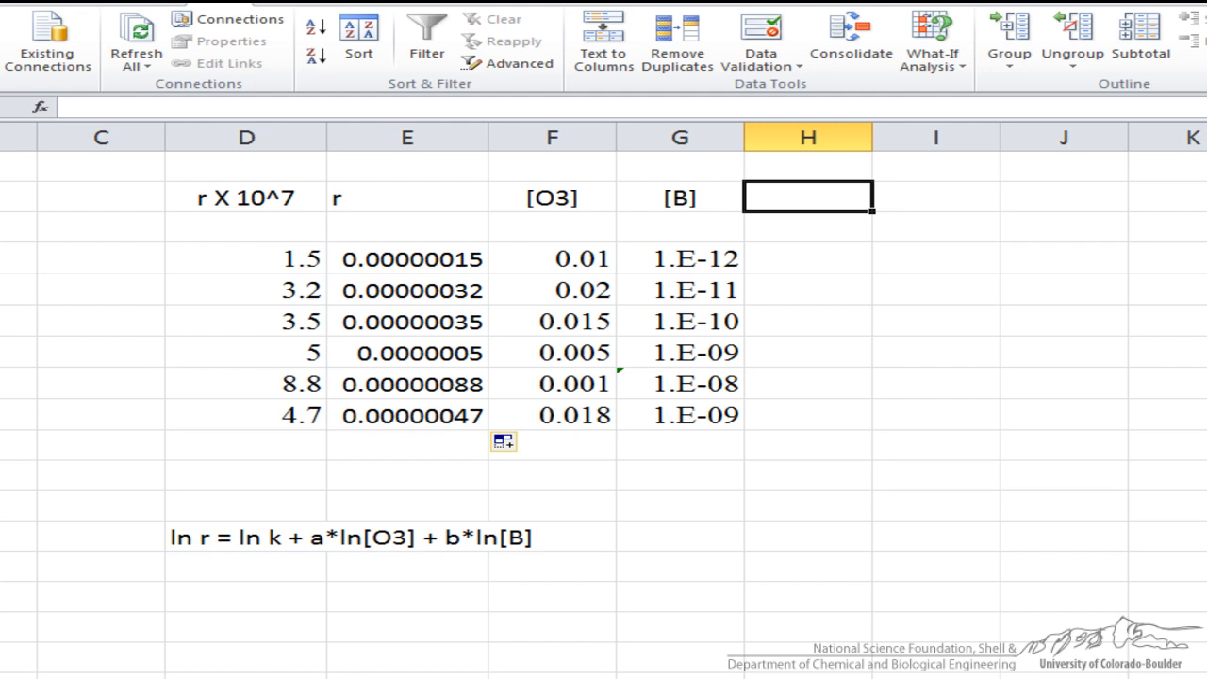
# Add headers ln r, ln [O3], ln[B] and fill natural-log formulas =LN(...) across and down all six rows
pyautogui.write('ln r')
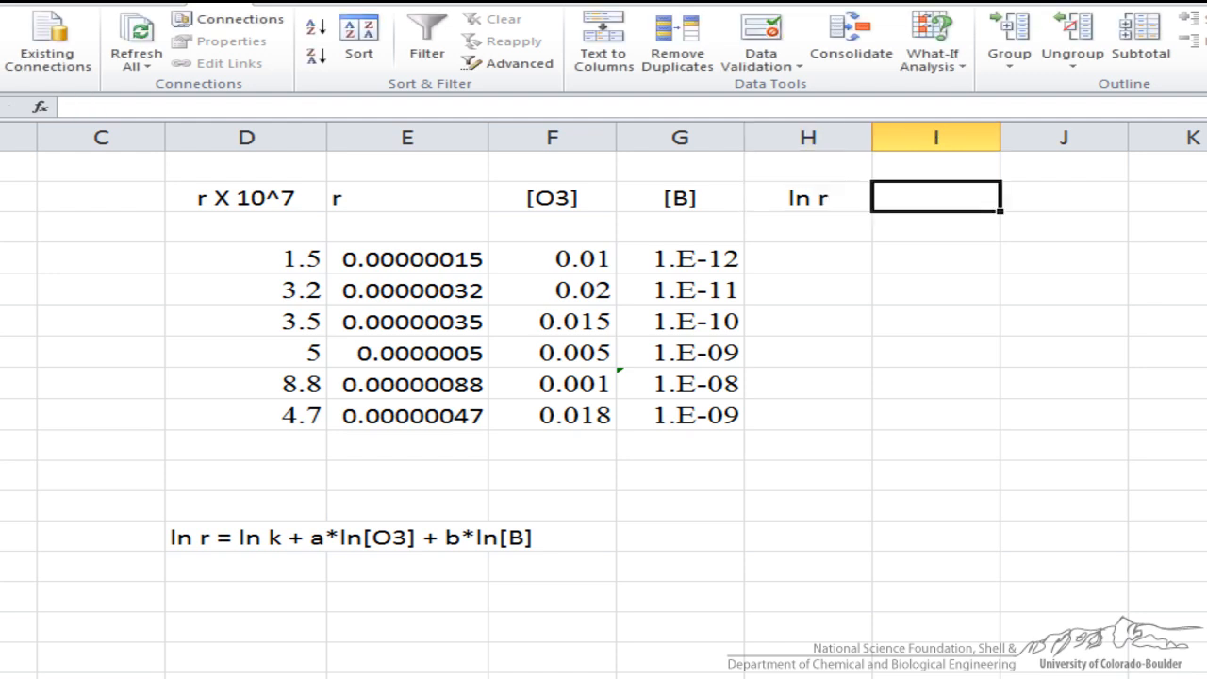
pyautogui.write('ln [')
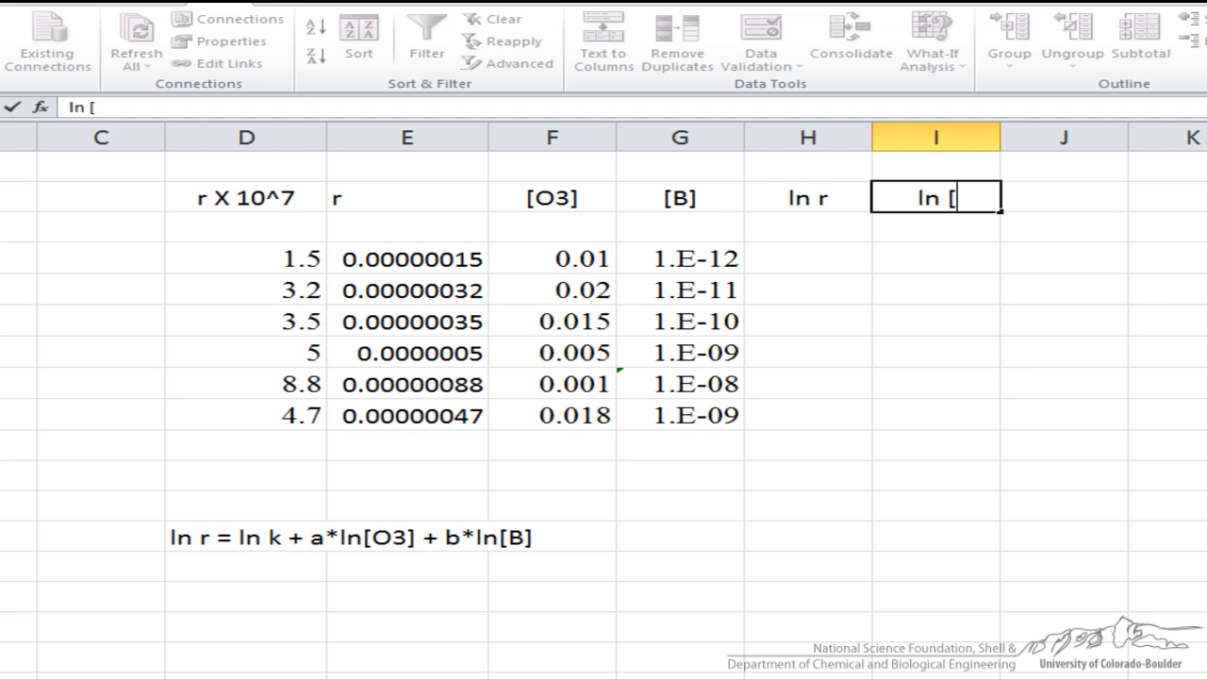
pyautogui.write('O3]')
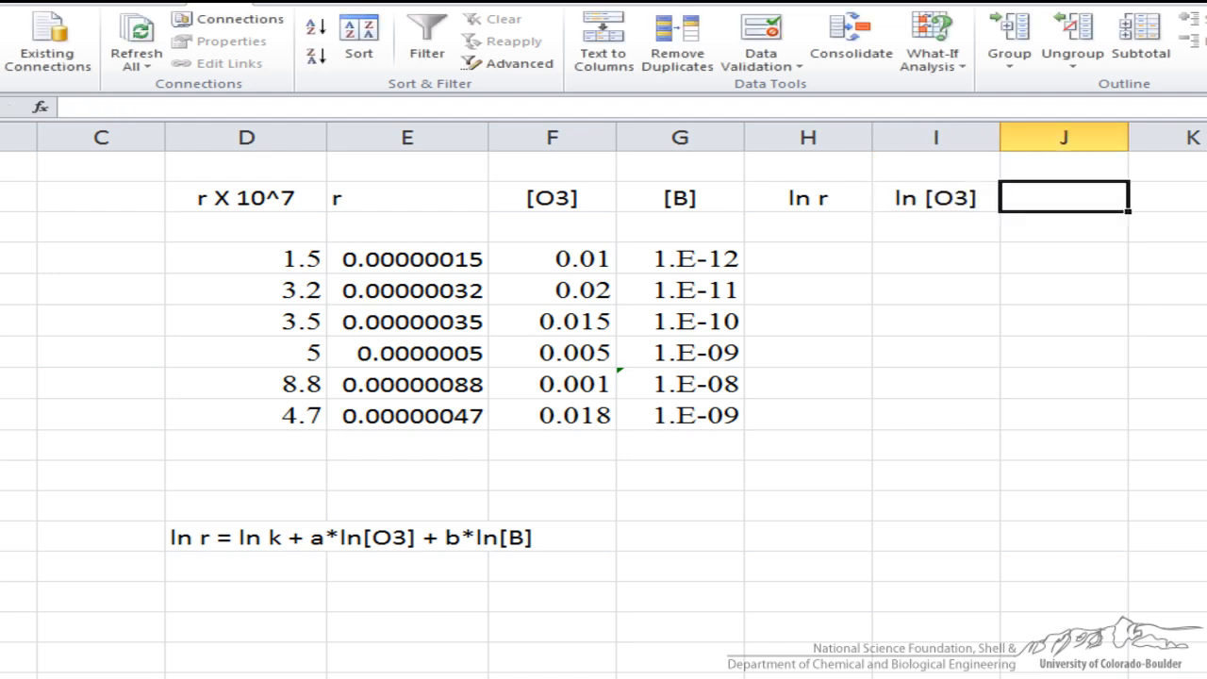
pyautogui.write('ln')
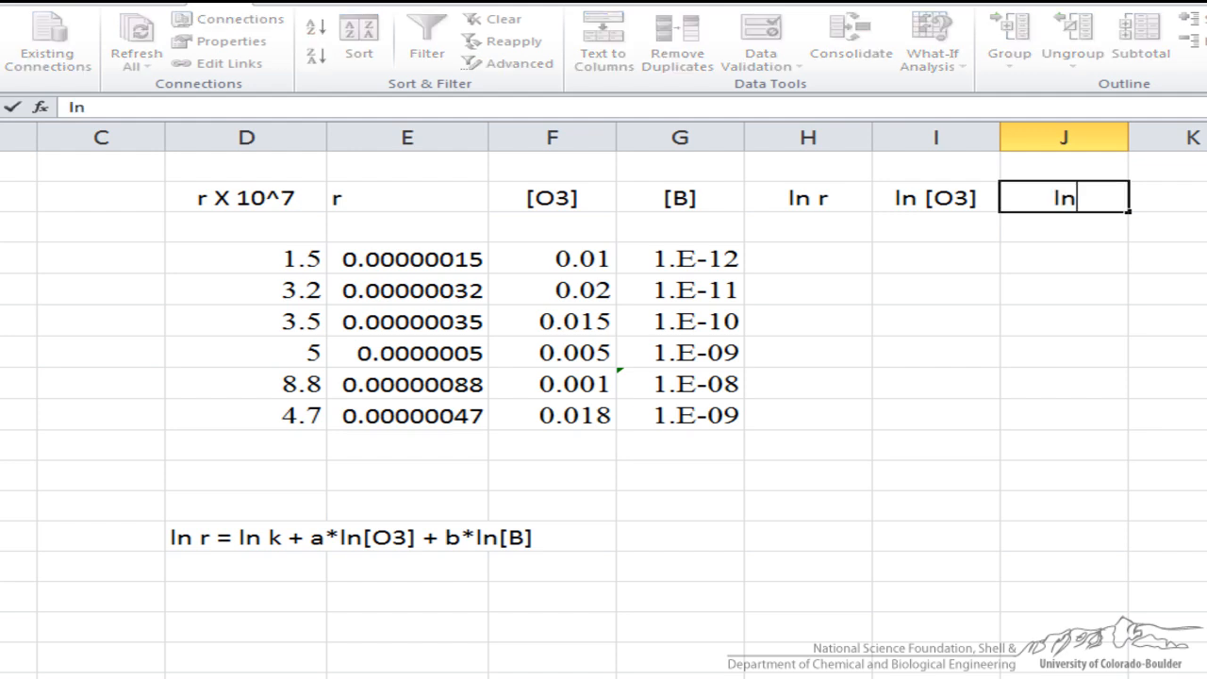
pyautogui.write('[B]')
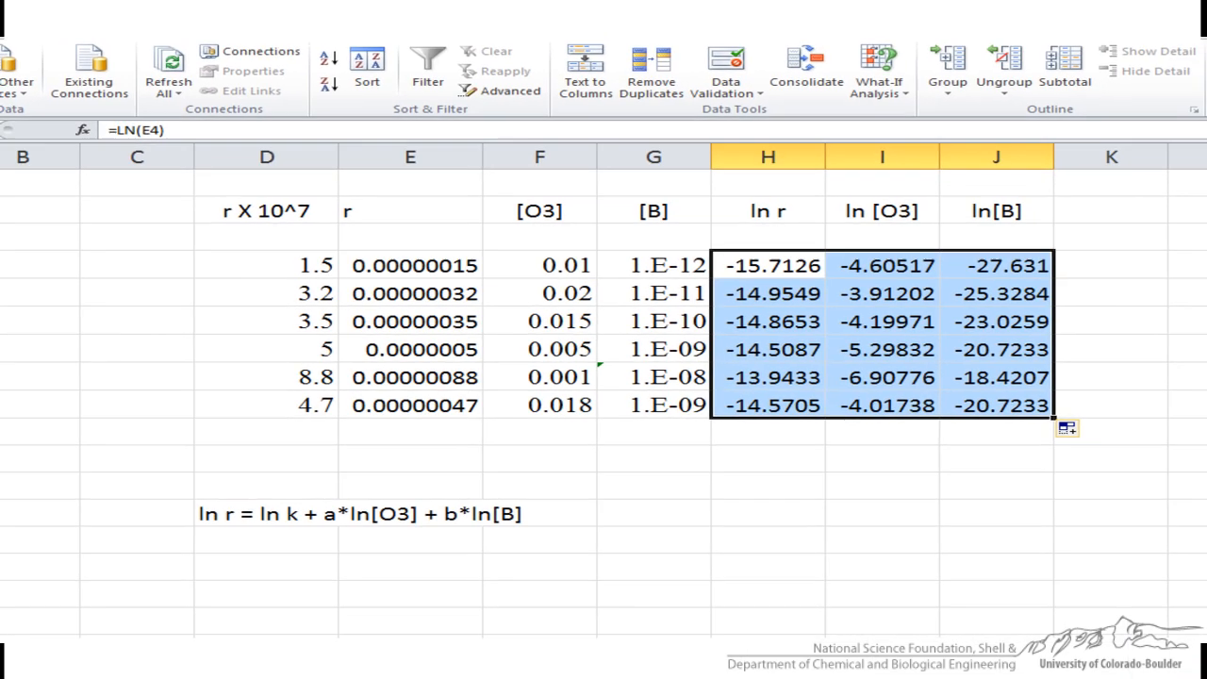
# Choose Regression from the Data Analysis tools
pyautogui.click(991, 283)
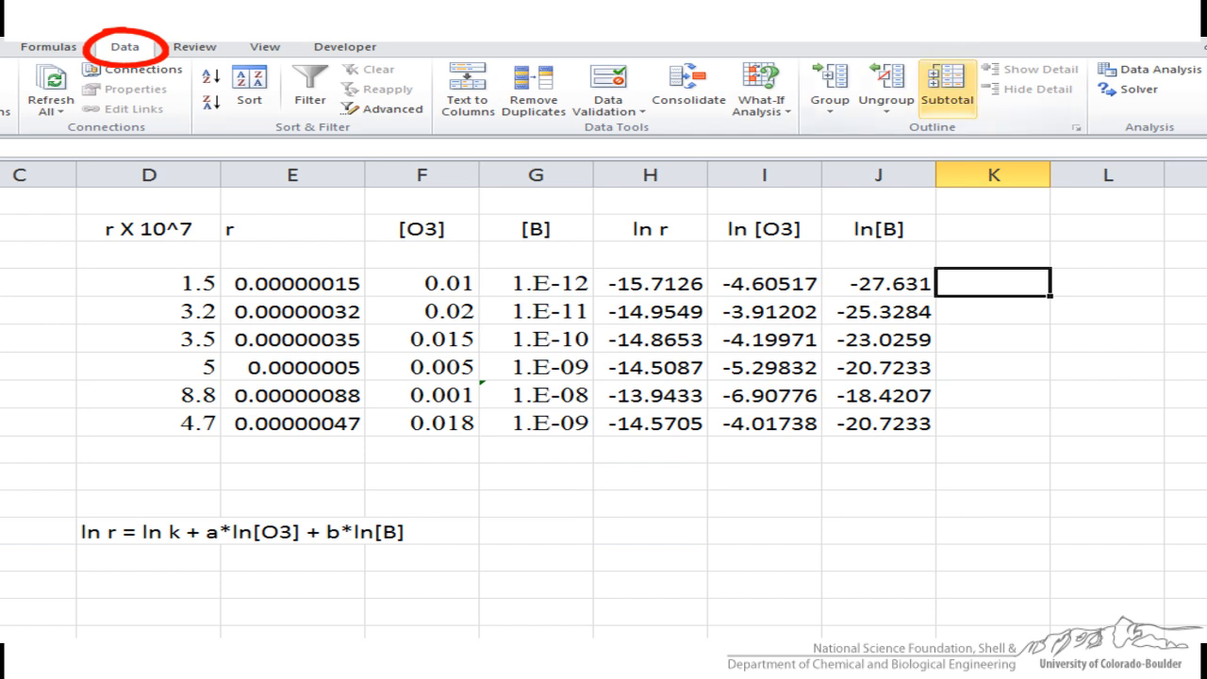
pyautogui.click(1158, 68)
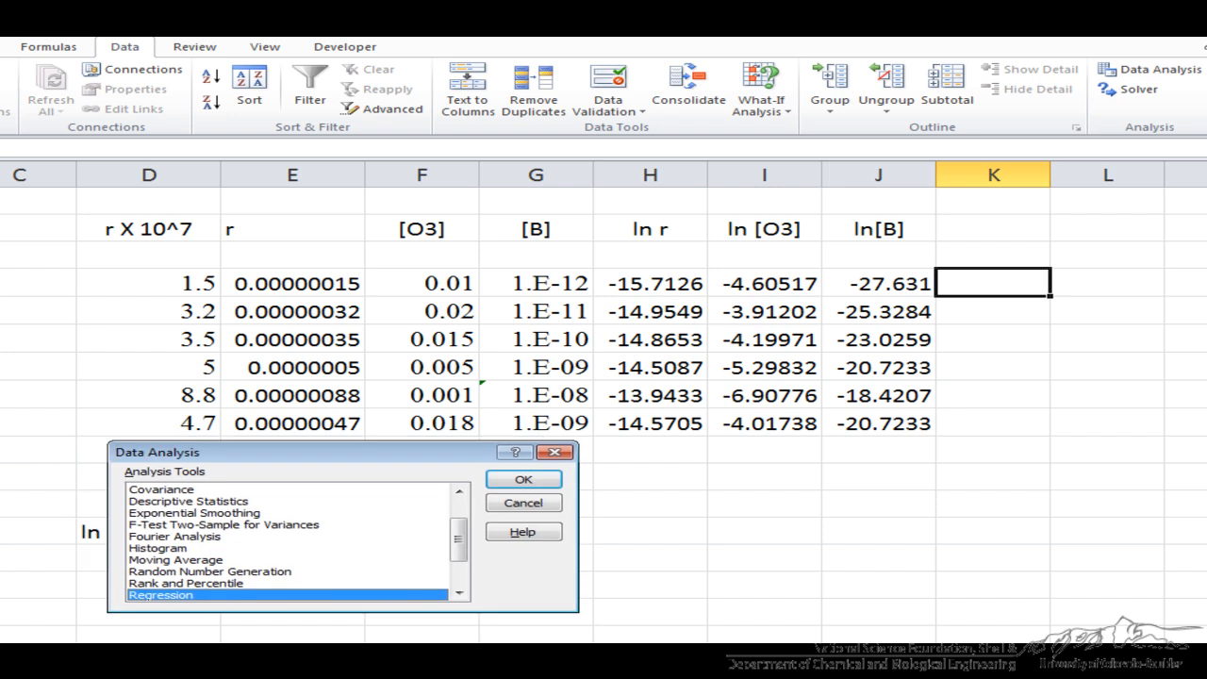
pyautogui.click(523, 479)
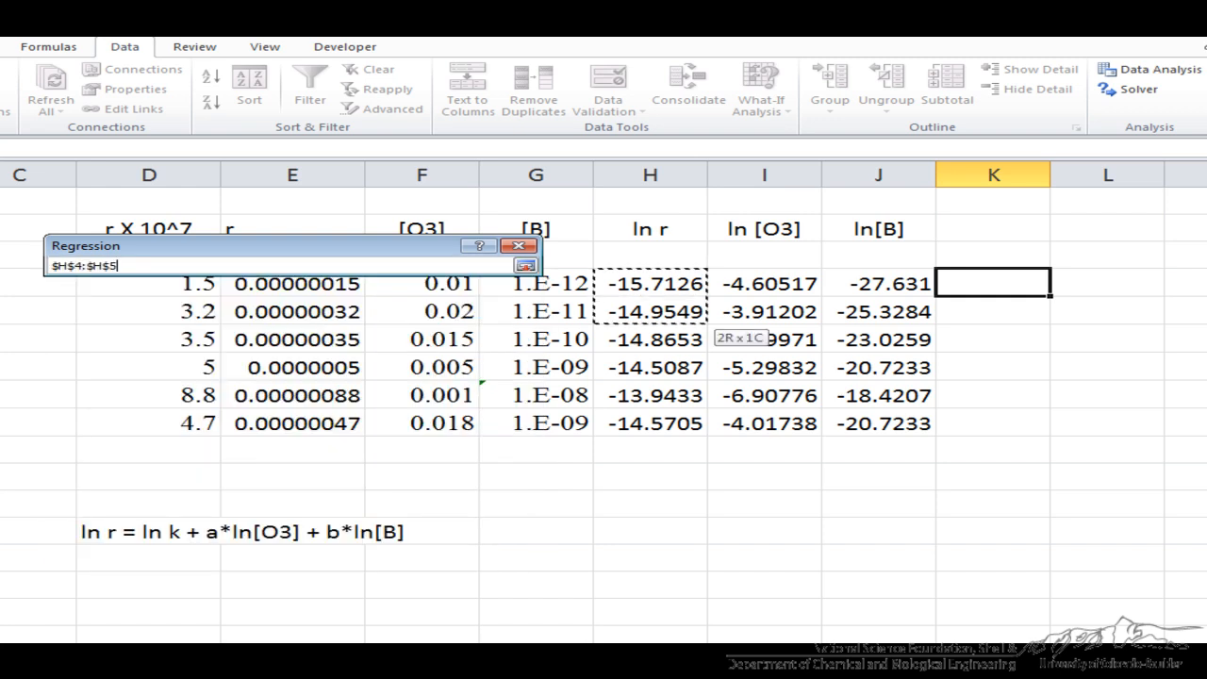
# Set Input Y Range to ln r (H4:H9) and Input X Range to ln [O3], ln[B] (I4:J9)
pyautogui.moveTo(651, 283); pyautogui.dragTo(651, 422)
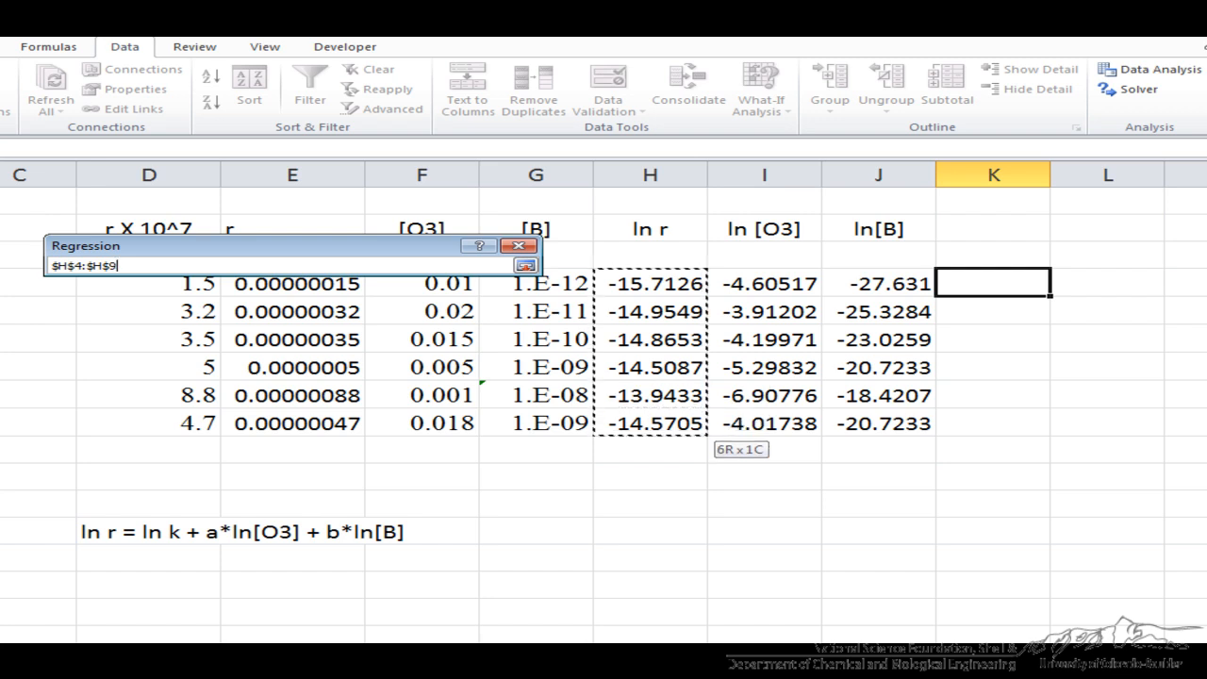
pyautogui.click(524, 264)
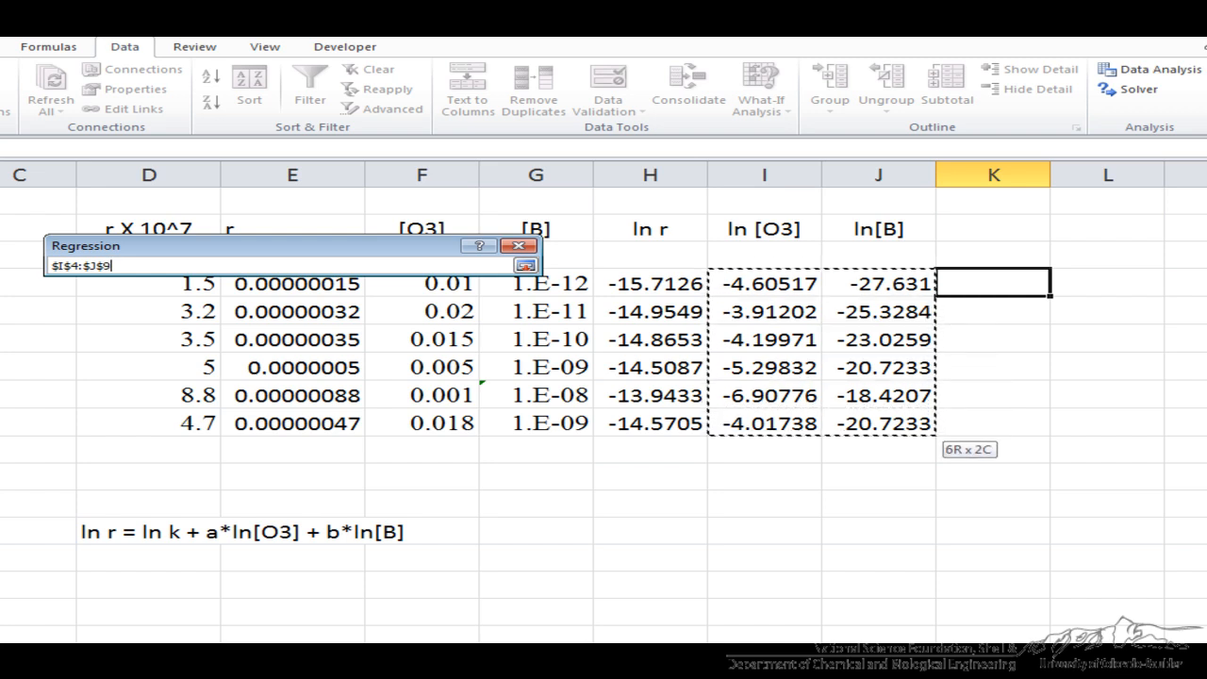
pyautogui.click(524, 264)
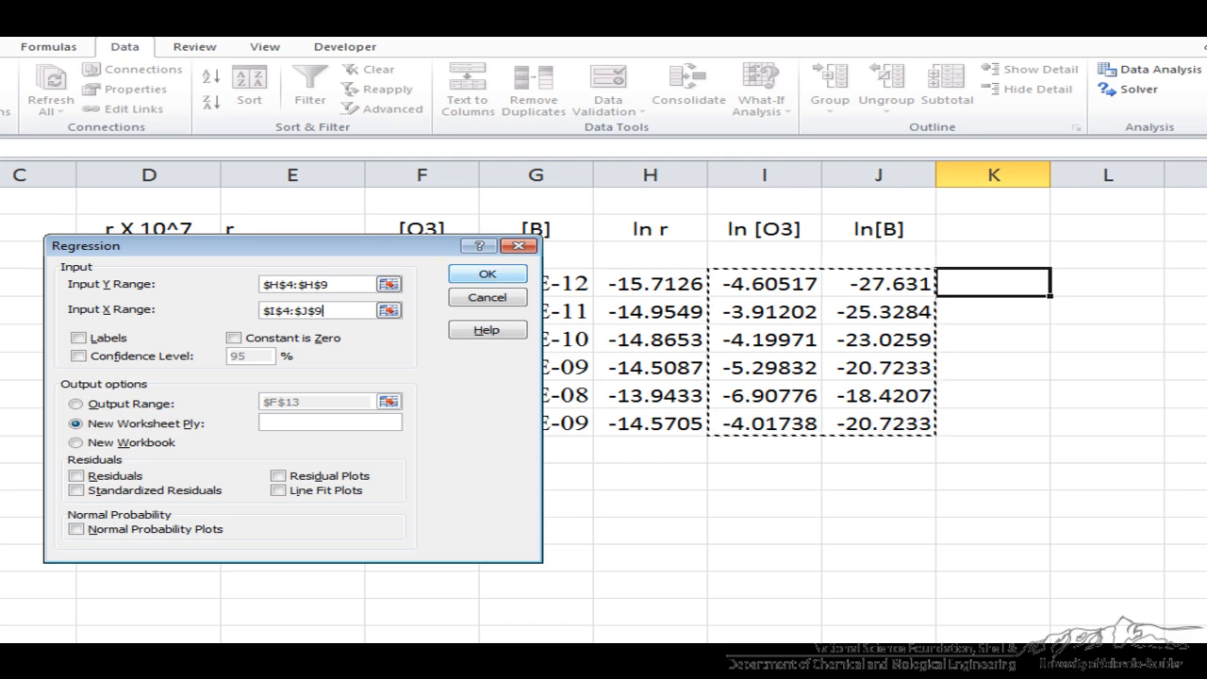
# Run the regression and highlight R Square 0.935574 and Adjusted R Square 0.892624
pyautogui.click(487, 273)
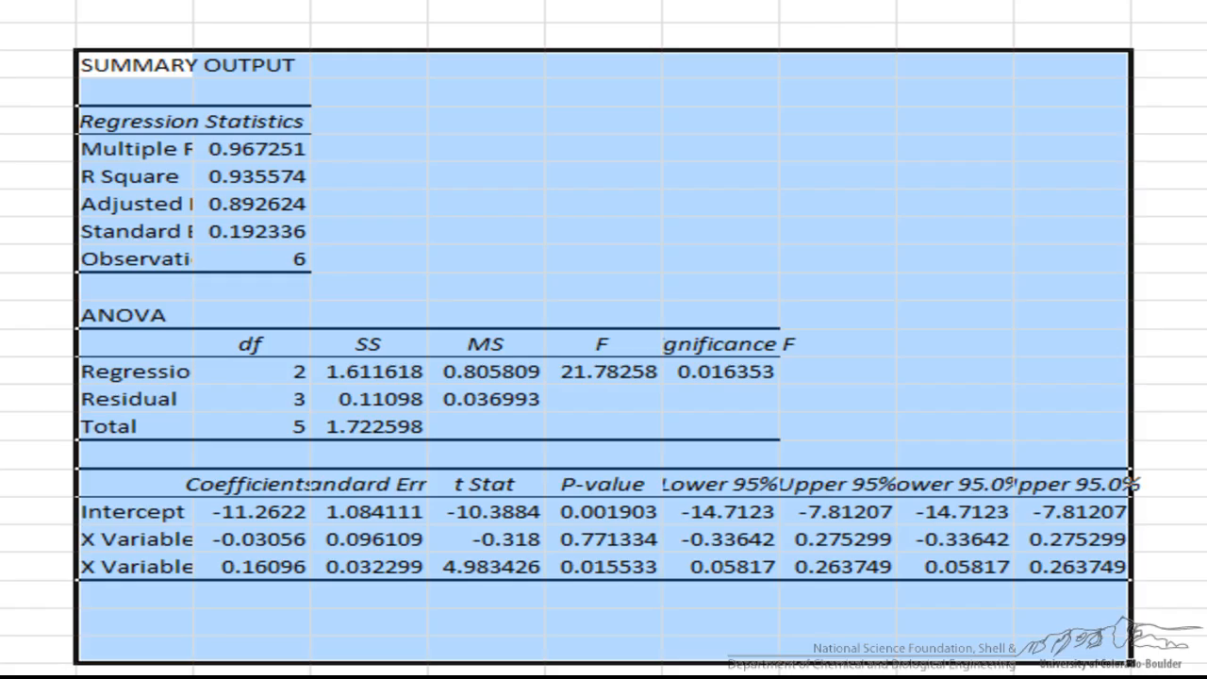
pyautogui.click(132, 177)
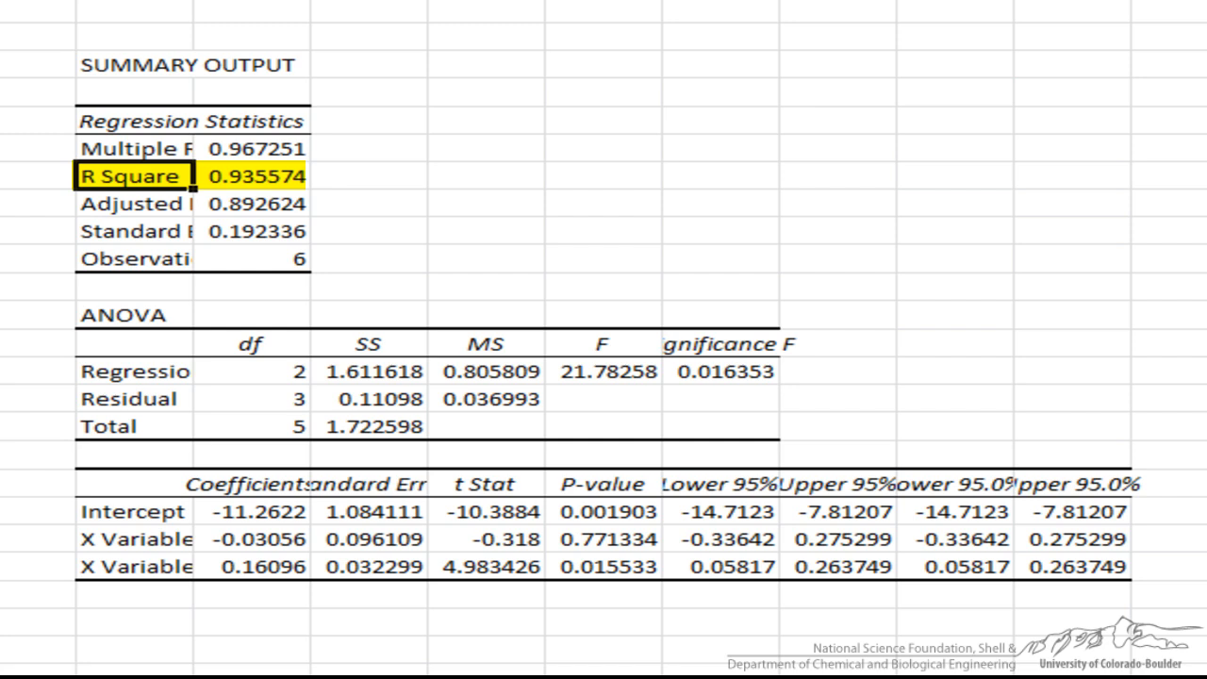
pyautogui.click(132, 203)
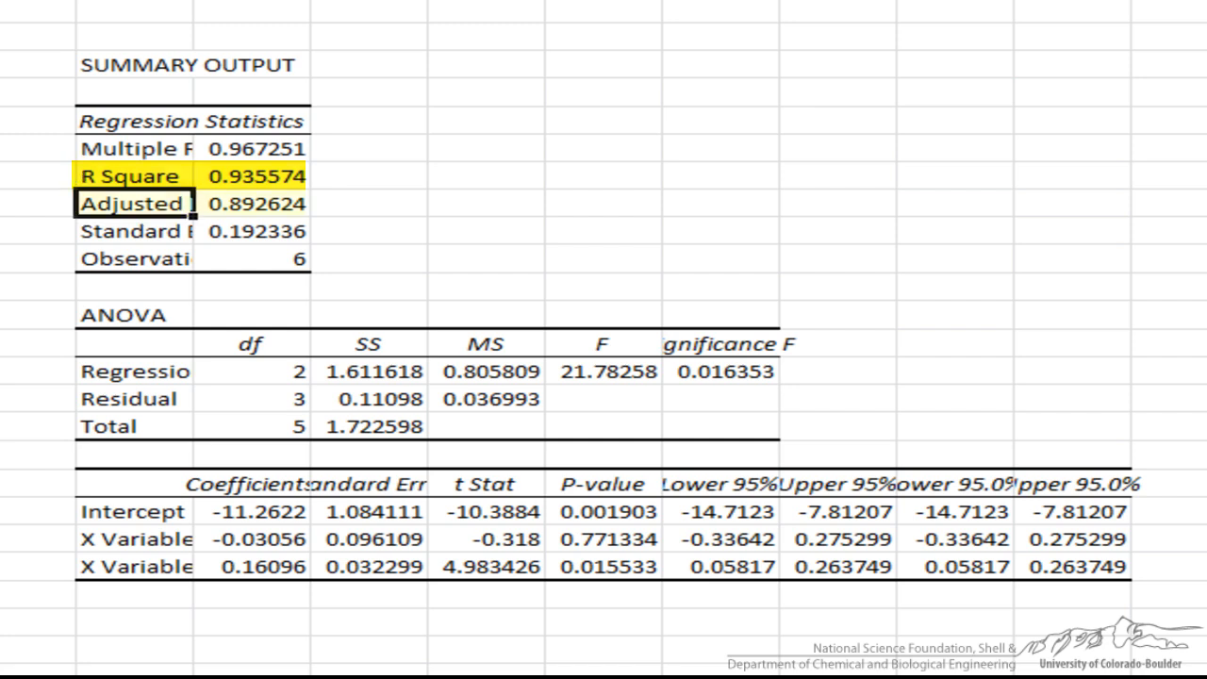
pyautogui.click(132, 203)
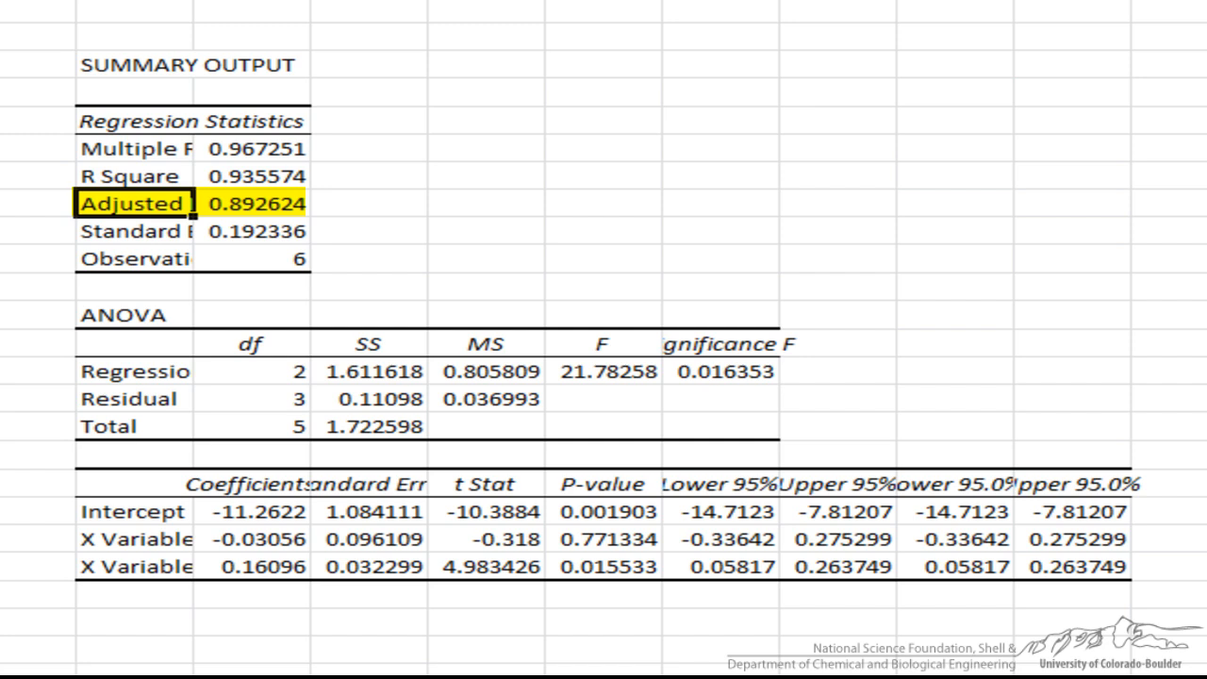
# Review the coefficient rows: intercept -11.2622 for ln k, -0.03056 and 0.16096 for a and b
pyautogui.click(132, 258)
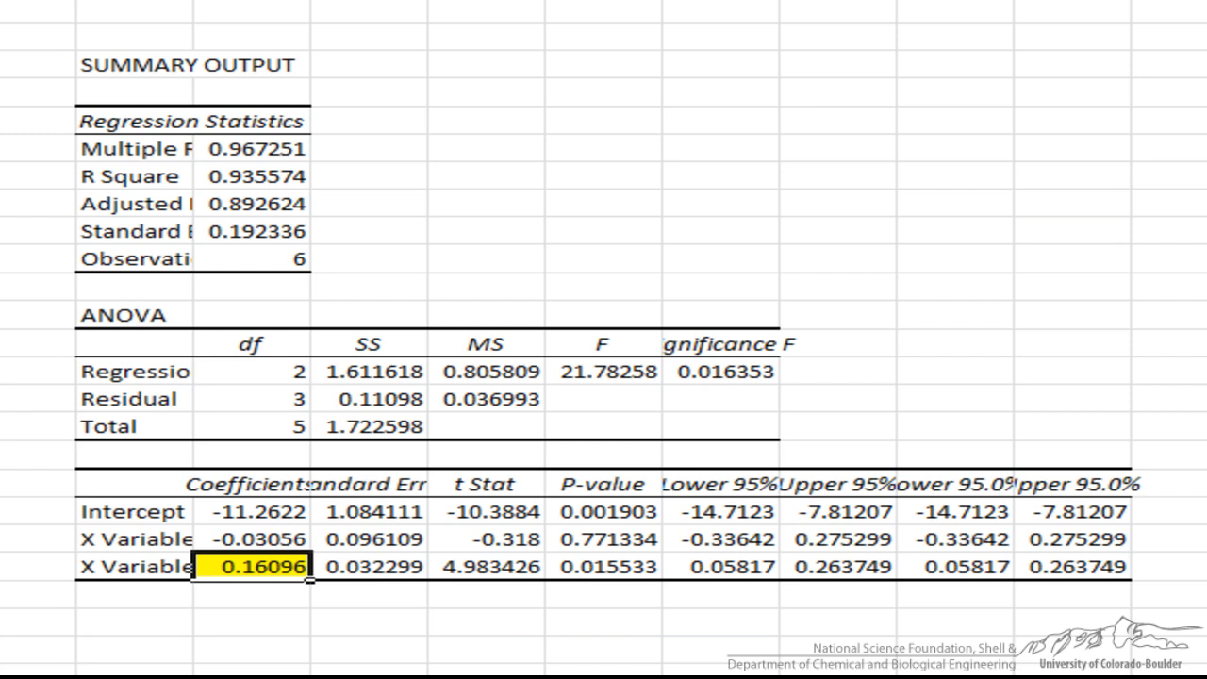
pyautogui.click(251, 566)
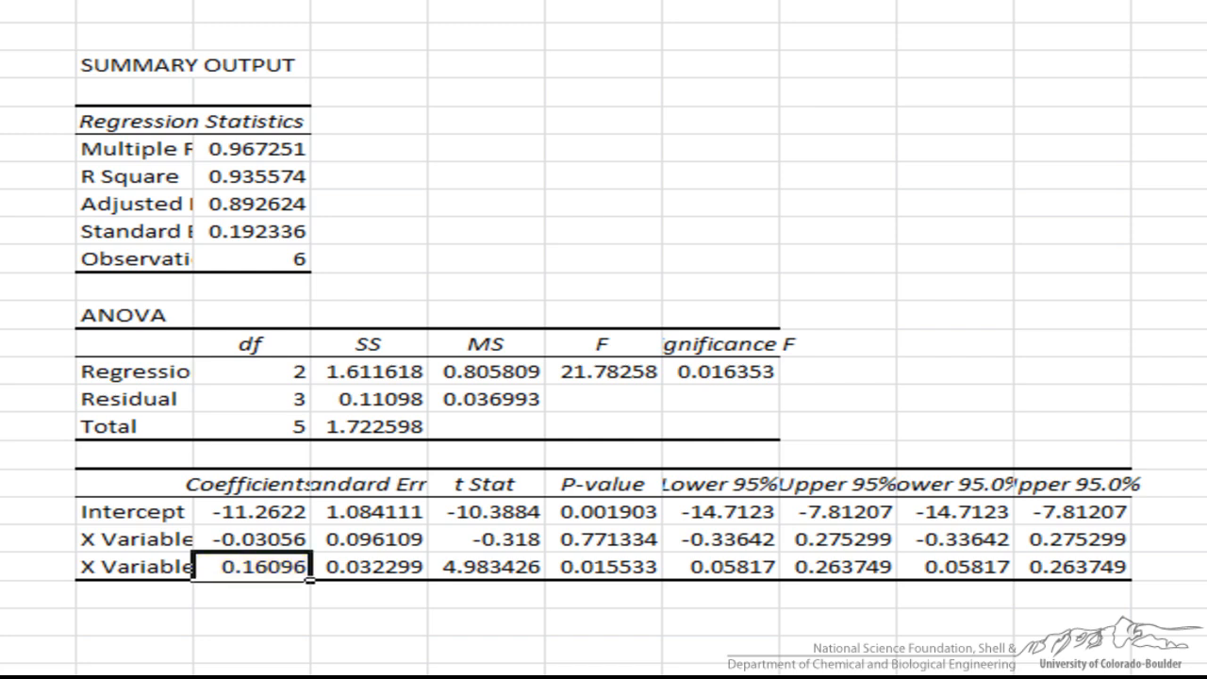